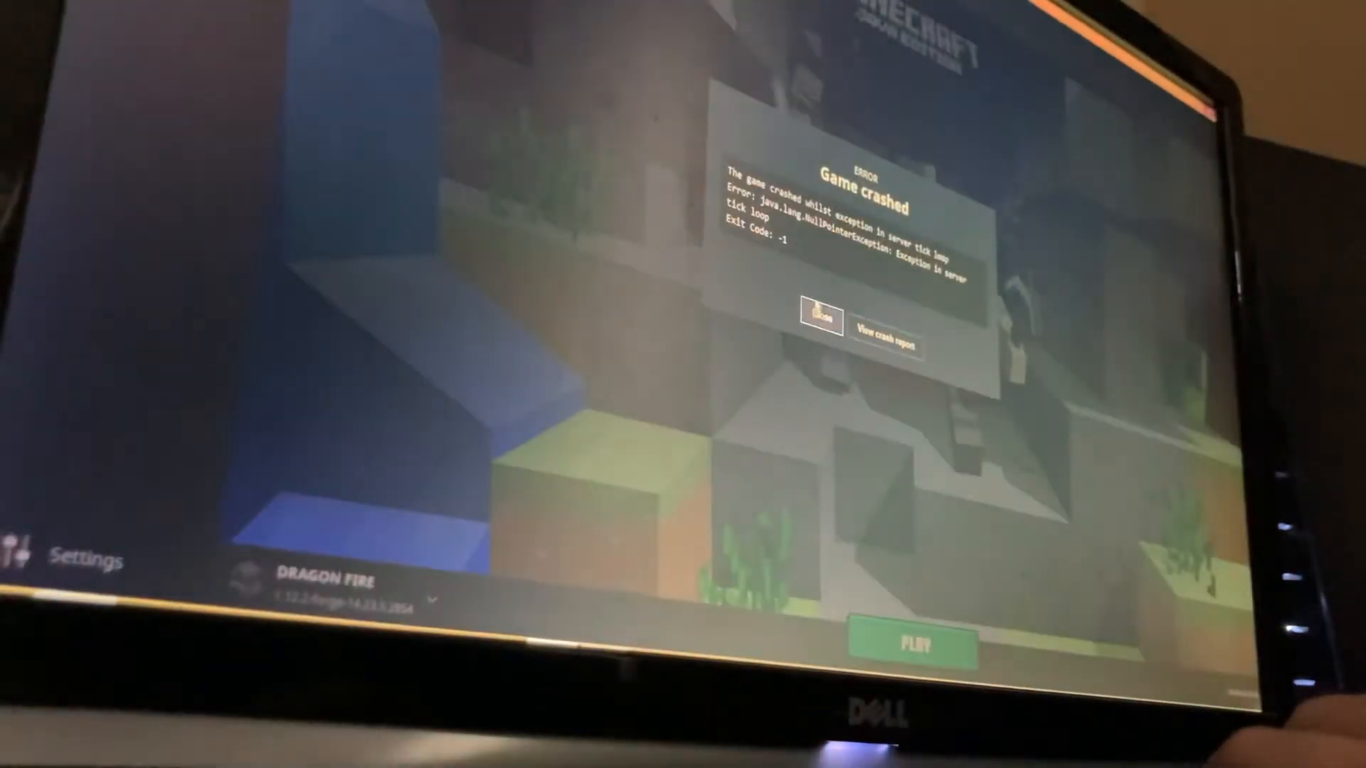
- Close the Game crashed error dialog from the Dragon Fire modpack crash
click(819, 318)
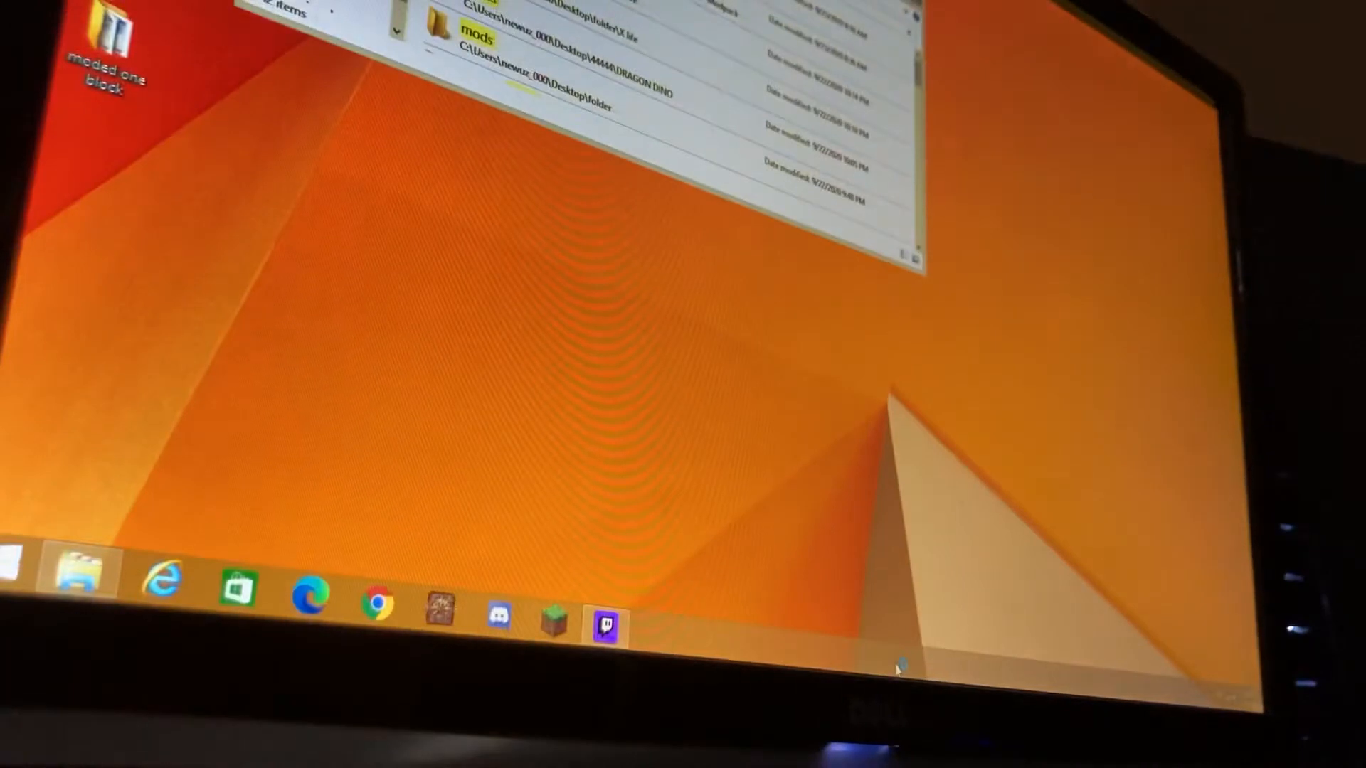
mouse_move(880, 609)
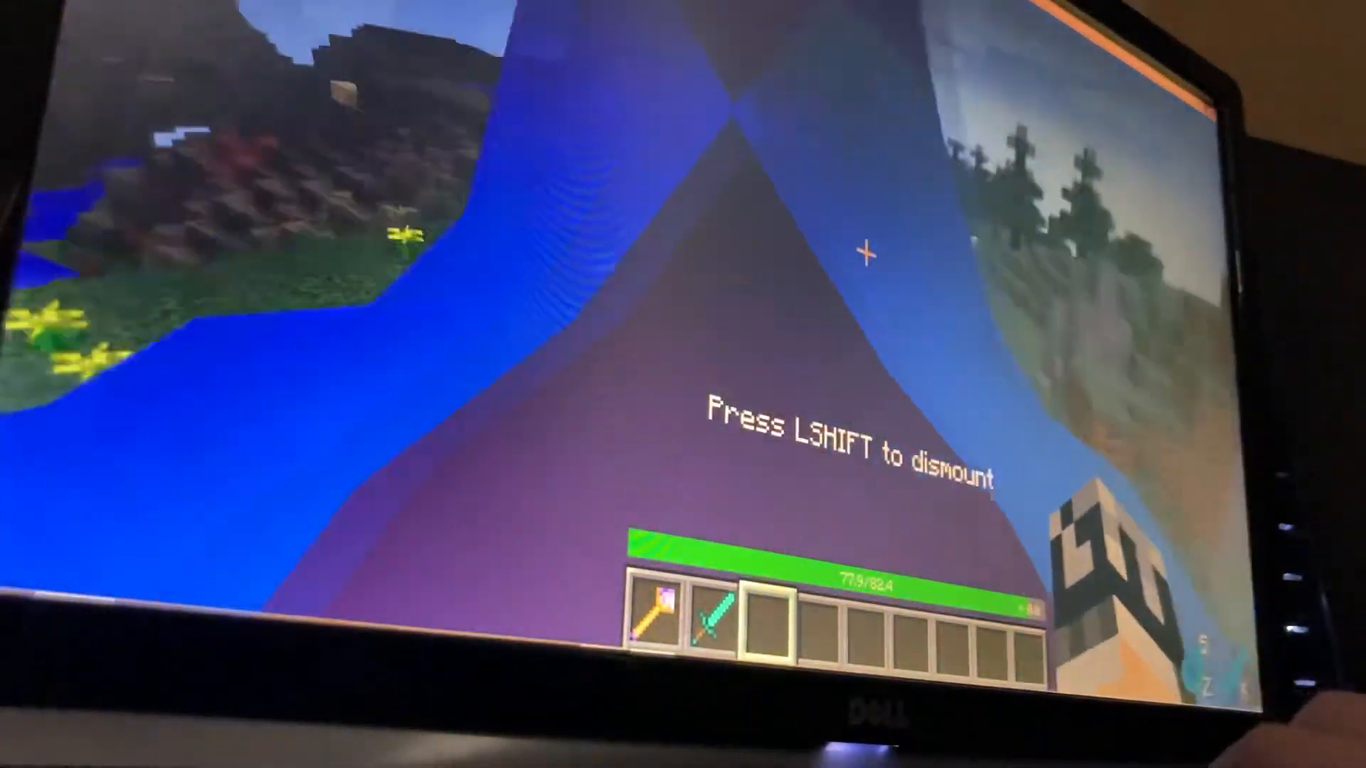
- Fly the blue dragon over the landscape, then open the Game Menu
key(shift)
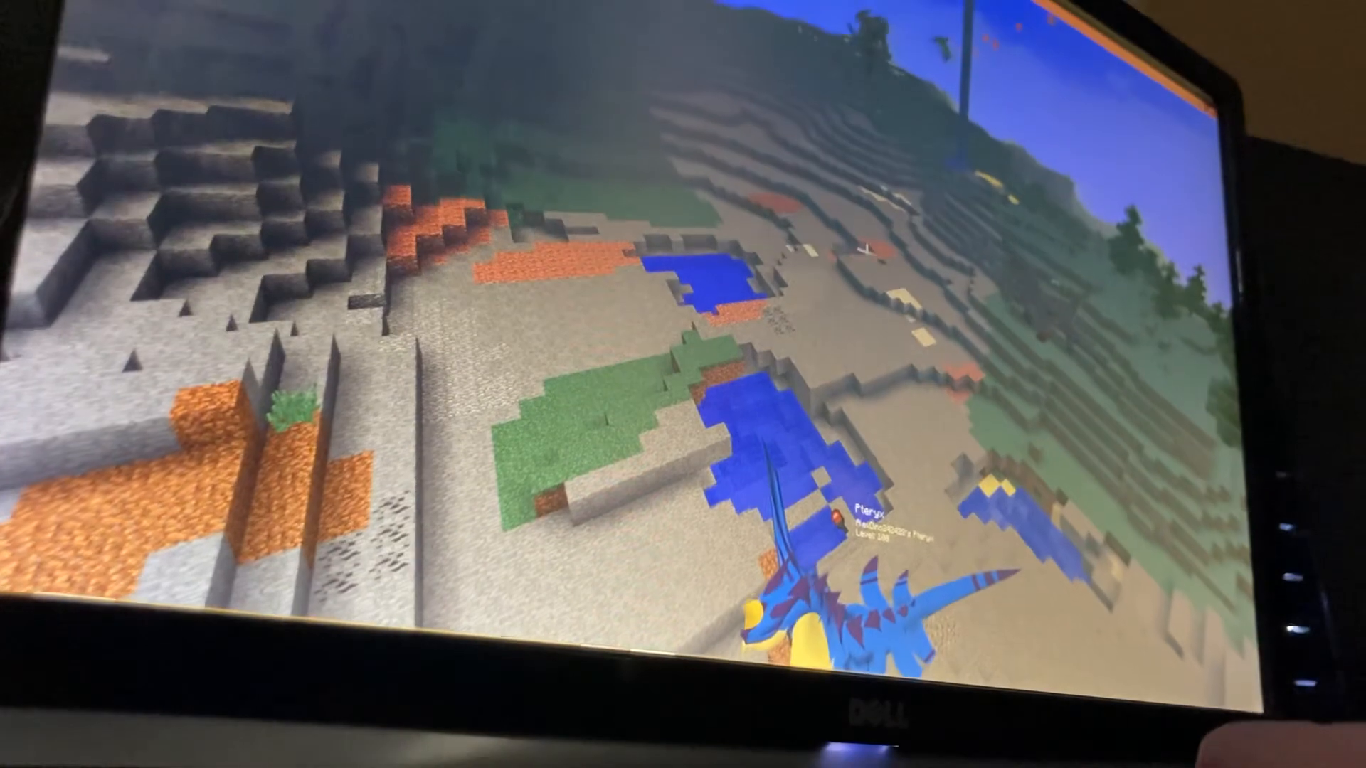
key(Escape)
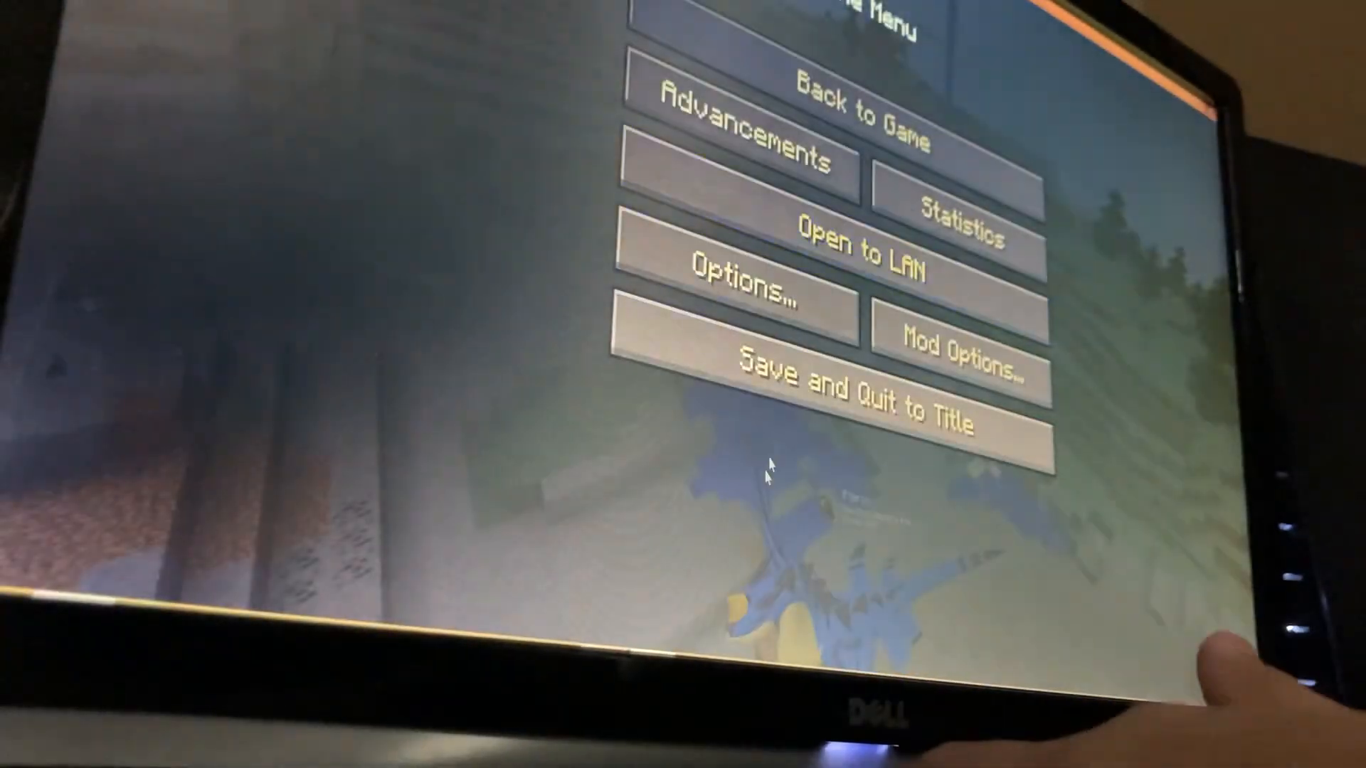